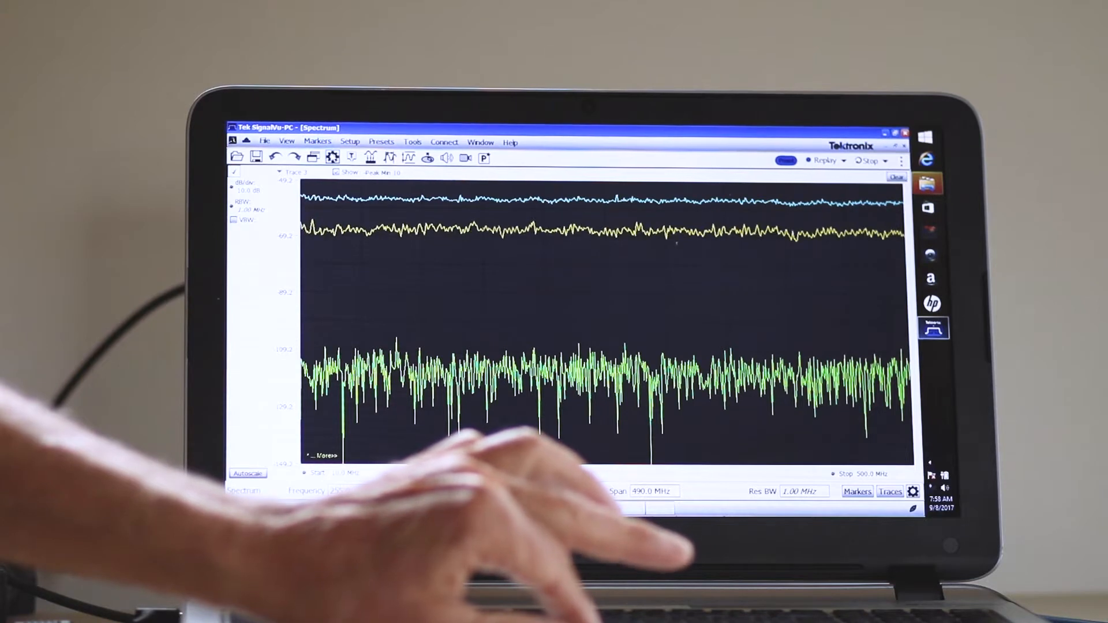
Set Trace 3 to Min Hold with -Peak detection, shown below the two upper traces.
click(889, 492)
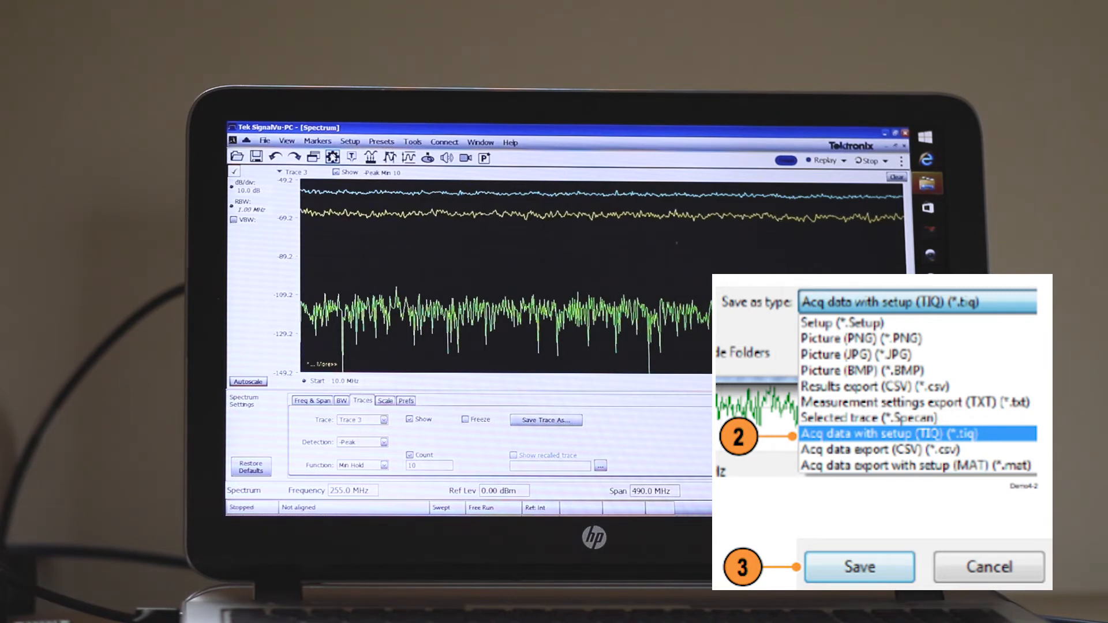
Save the acquisition data with setup as a TIQ file, then stop acquisition.
click(859, 566)
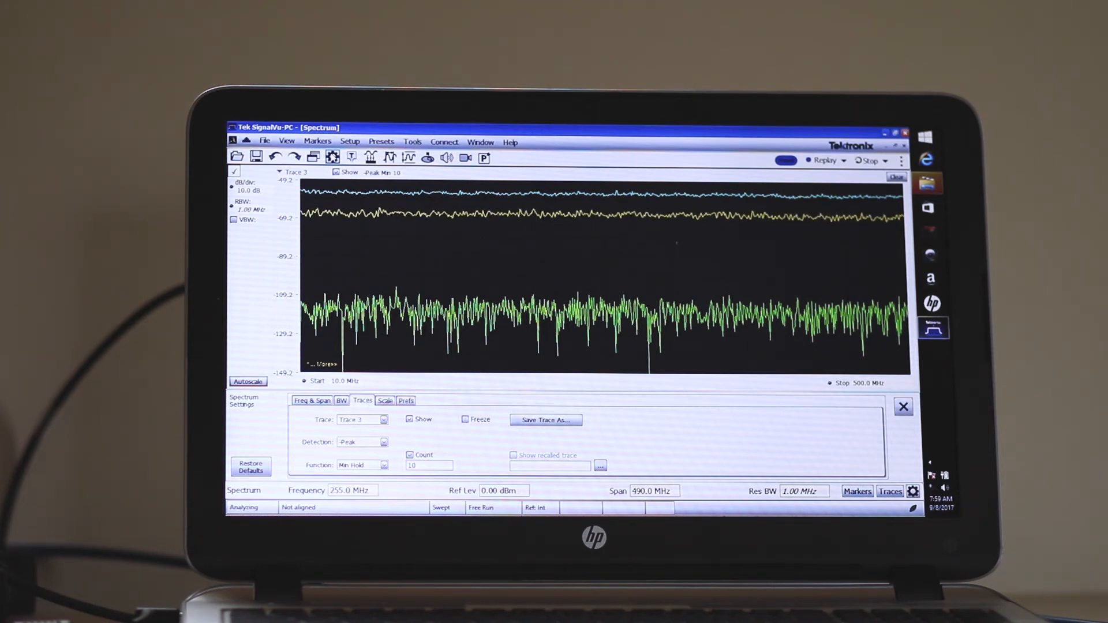
click(866, 161)
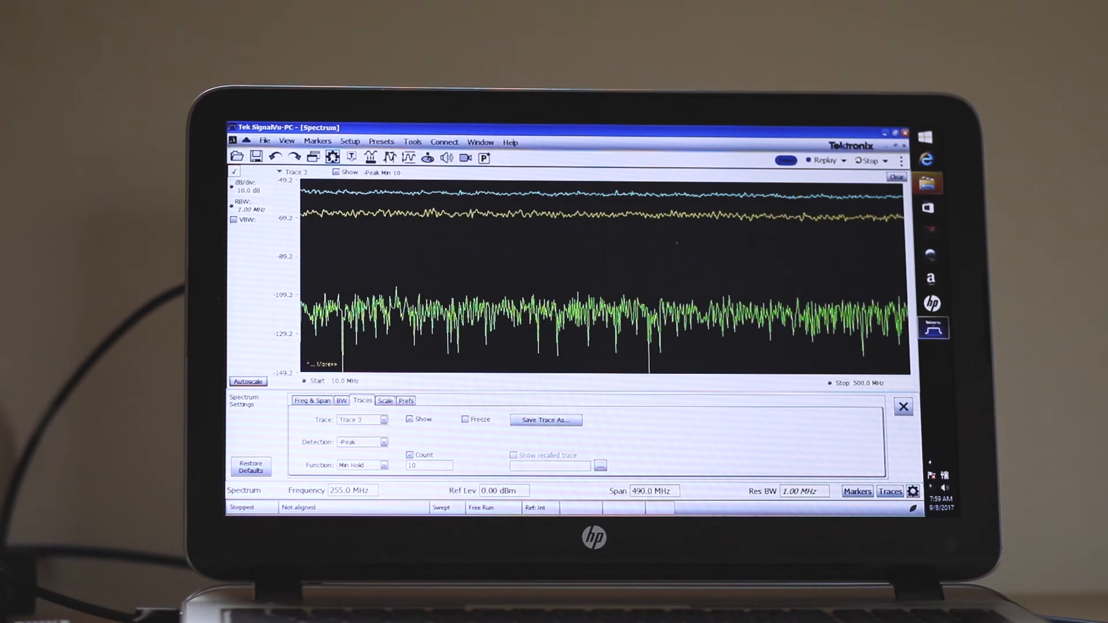